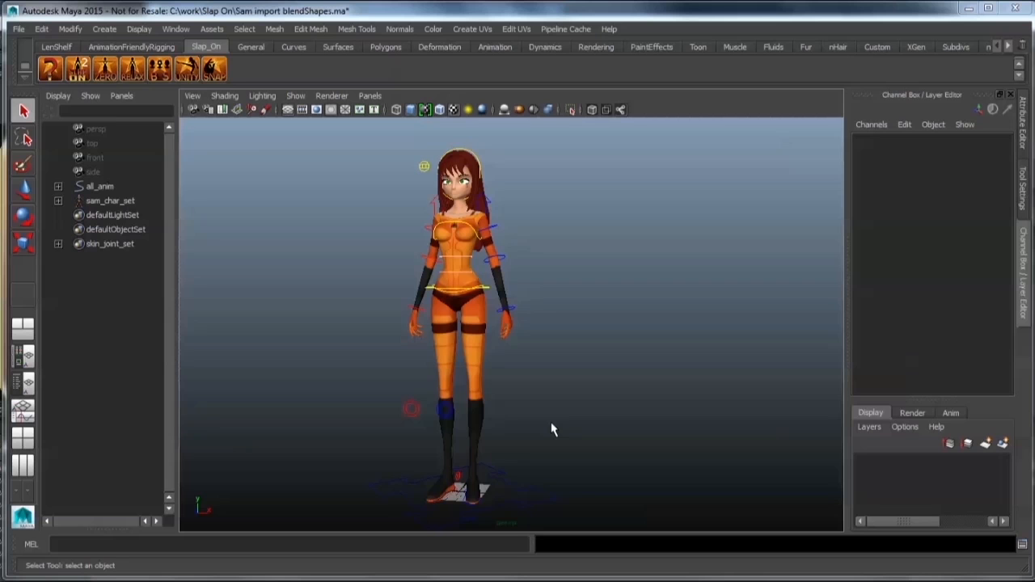
mouse_move(535, 479)
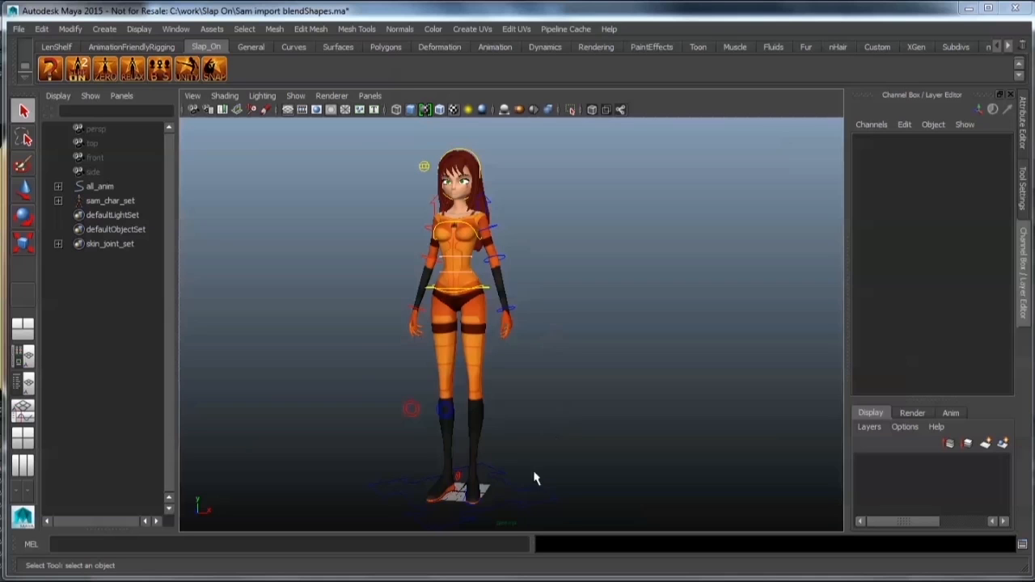
- Select the character's all_anim top rig node in the Outliner
left_click(101, 186)
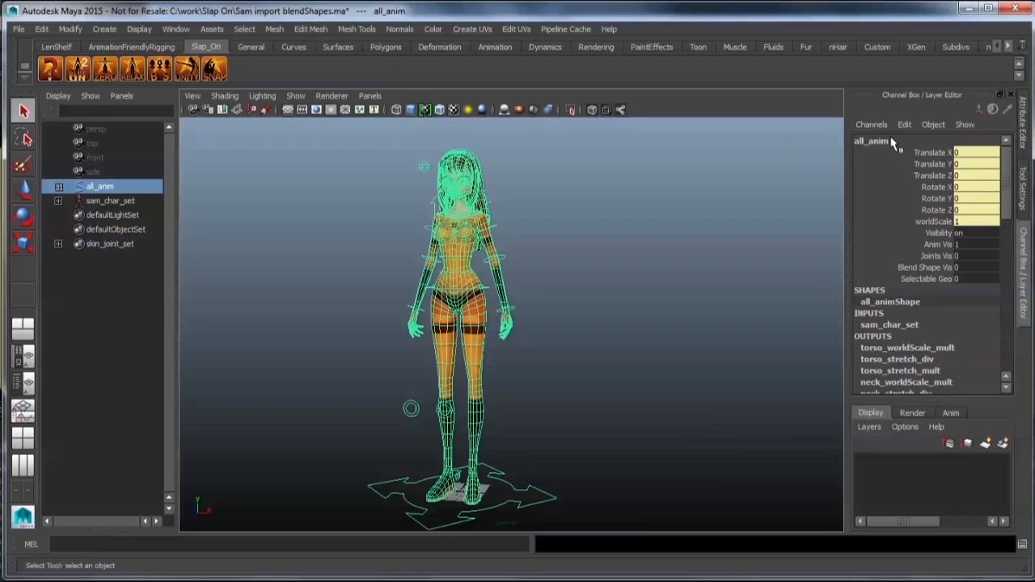
- Clear the selection before framing the imported blend shape heads
left_click(930, 267)
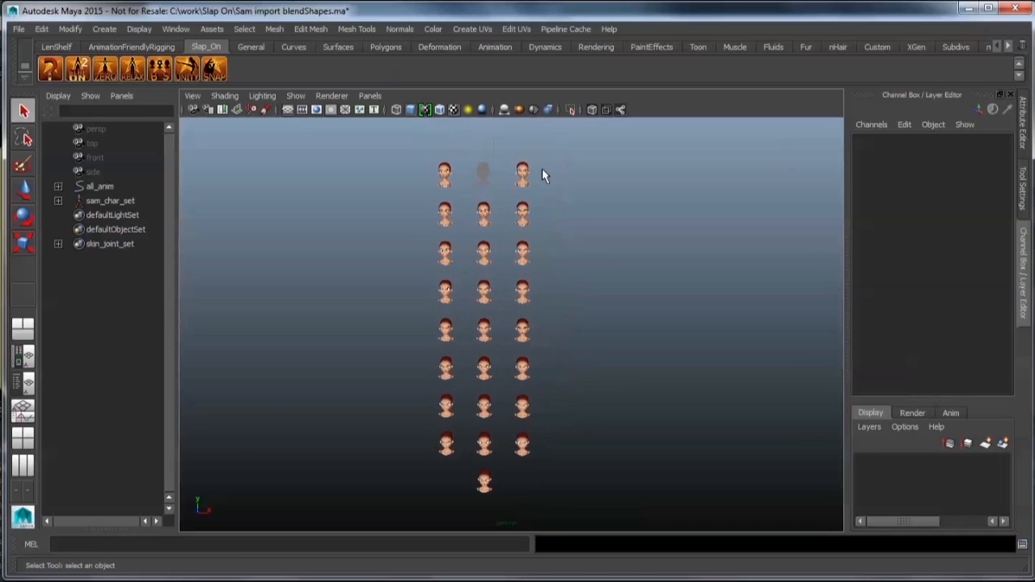
mouse_move(571, 267)
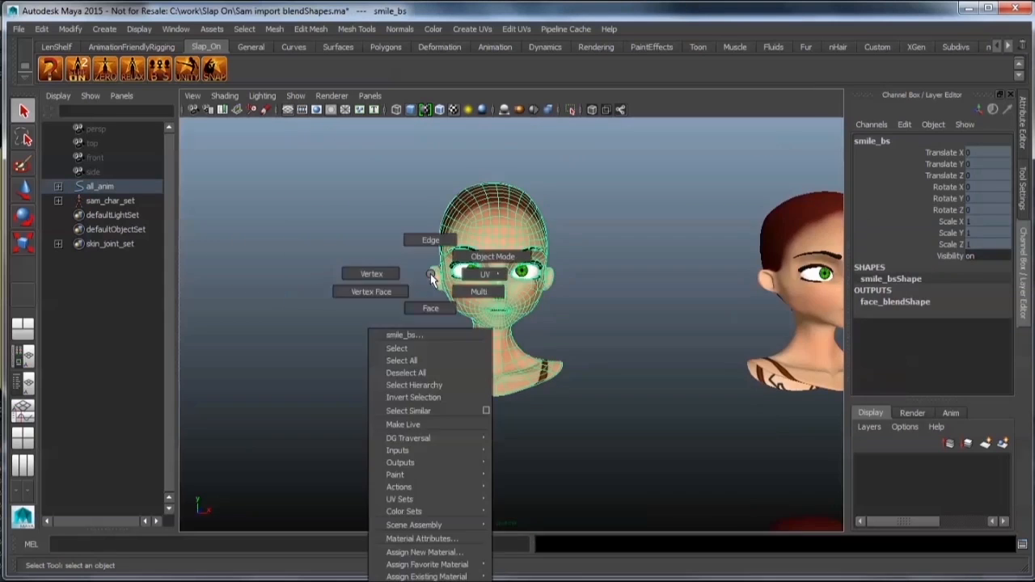
- Dismiss the smile_bs head's marking menu to return to the character's face
left_click(370, 274)
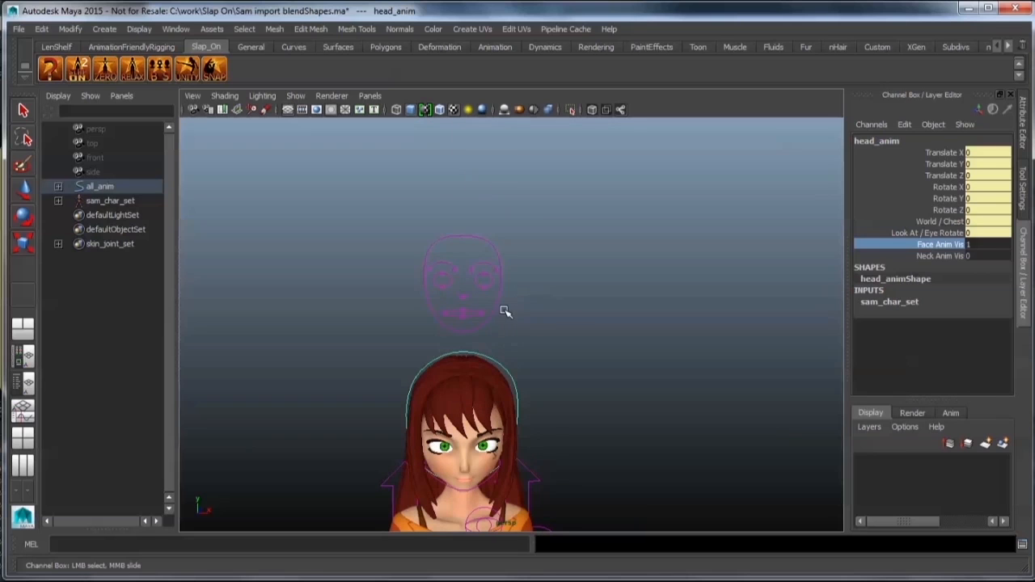
- Select face_rig_anim, bring the blend shape heads above into view, then clear the selection
left_click(462, 278)
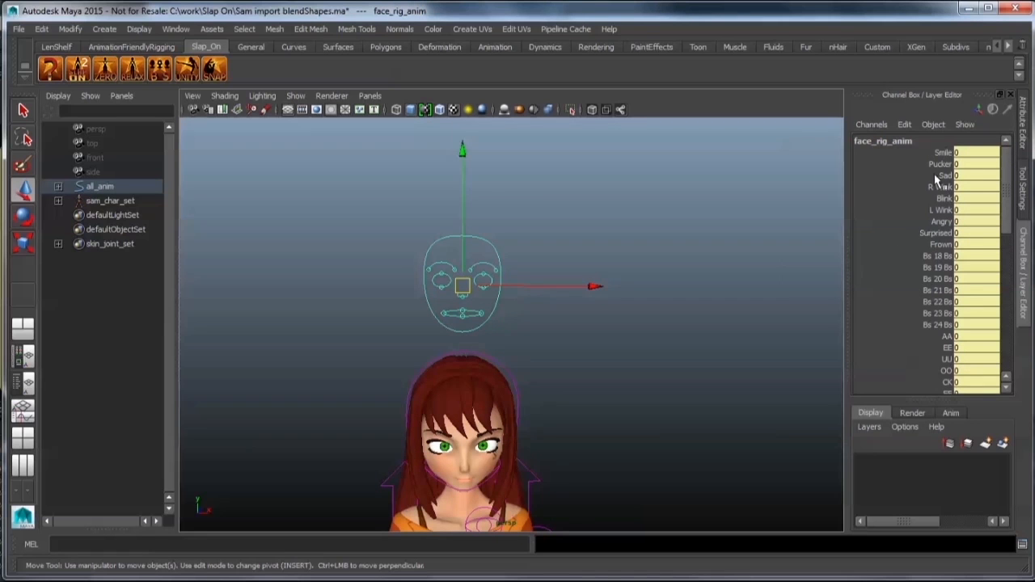
mouse_move(942, 153)
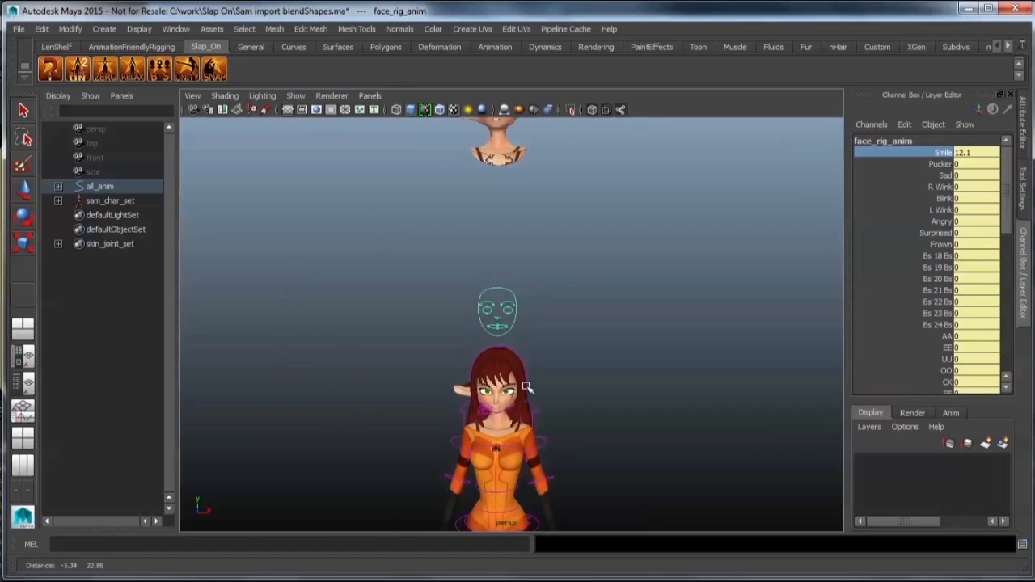
left_click_drag(525, 388, 566, 408)
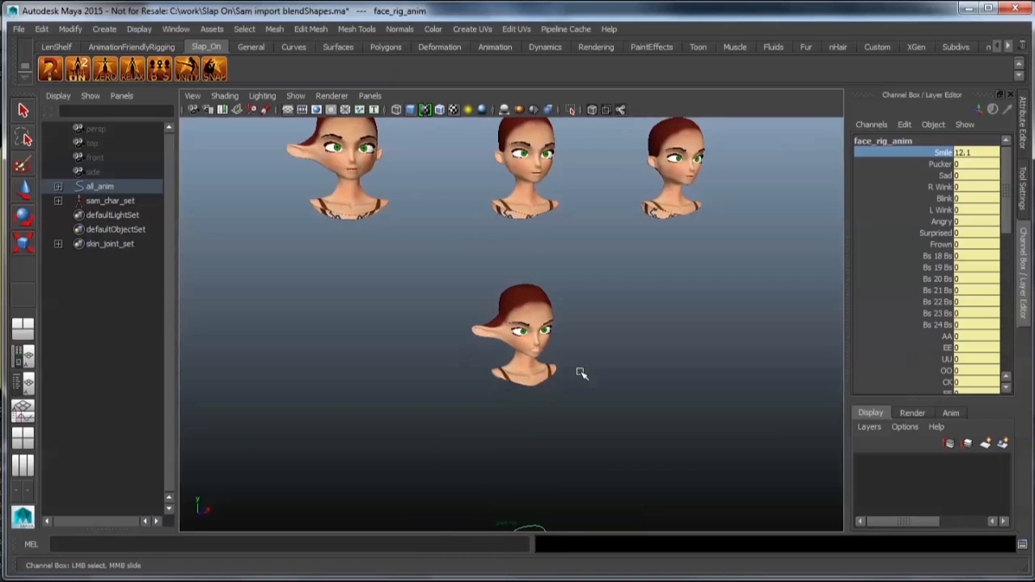
left_click(621, 410)
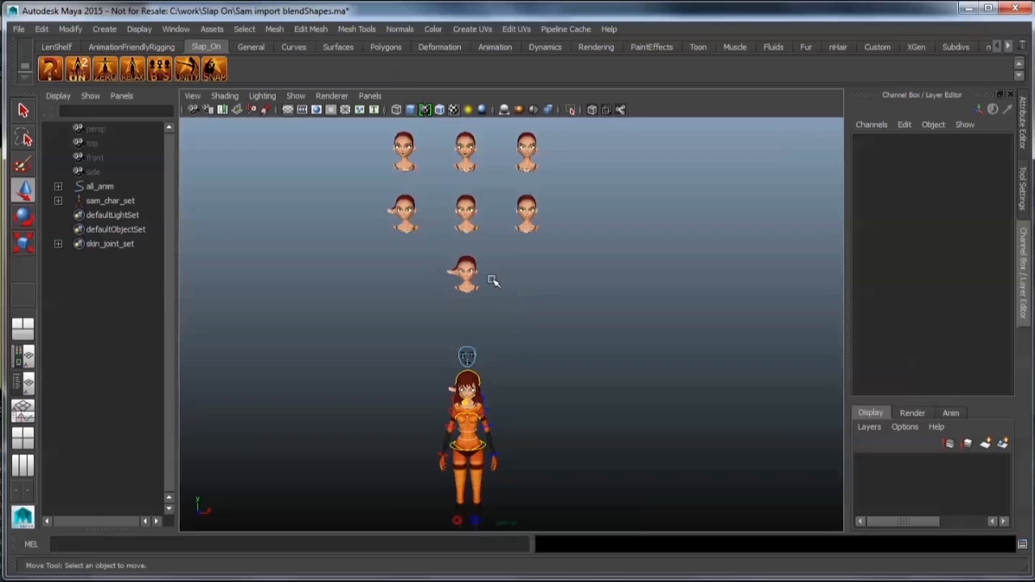
mouse_move(520, 399)
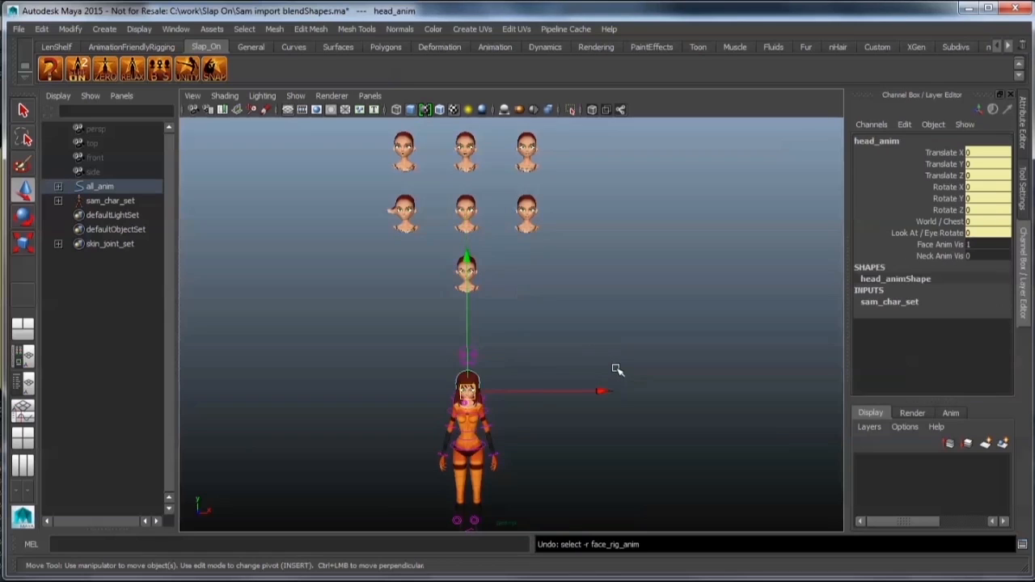
- Select the smile_bs head and bring up the Slap On import blendShape option
left_click(406, 211)
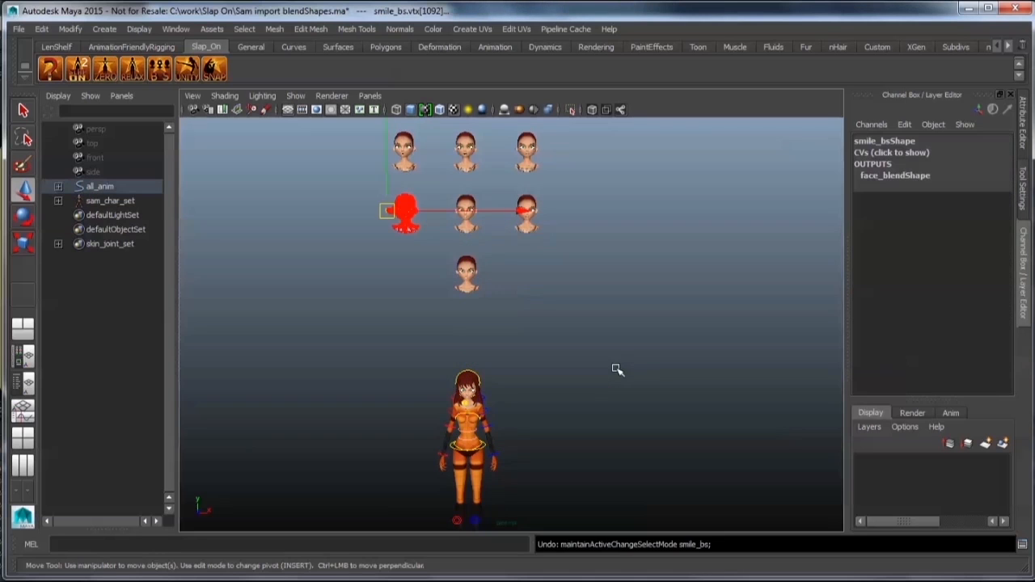
right_click(408, 211)
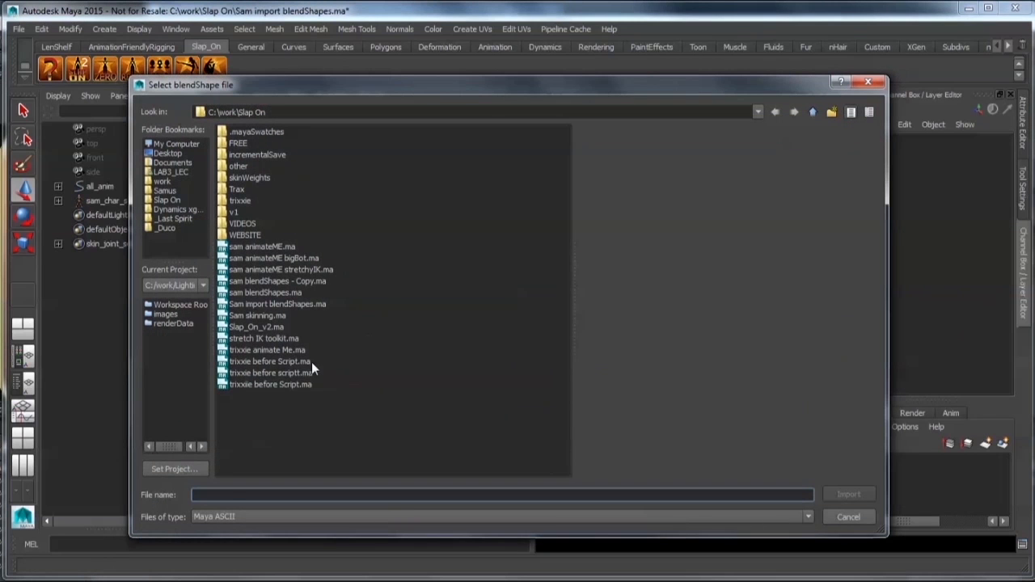
mouse_move(263, 314)
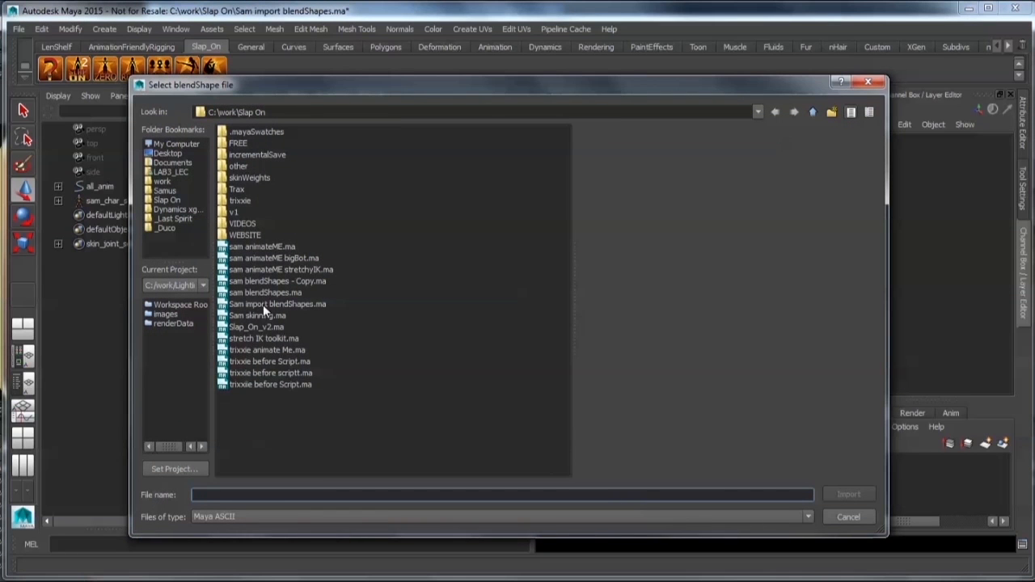
double_click(265, 292)
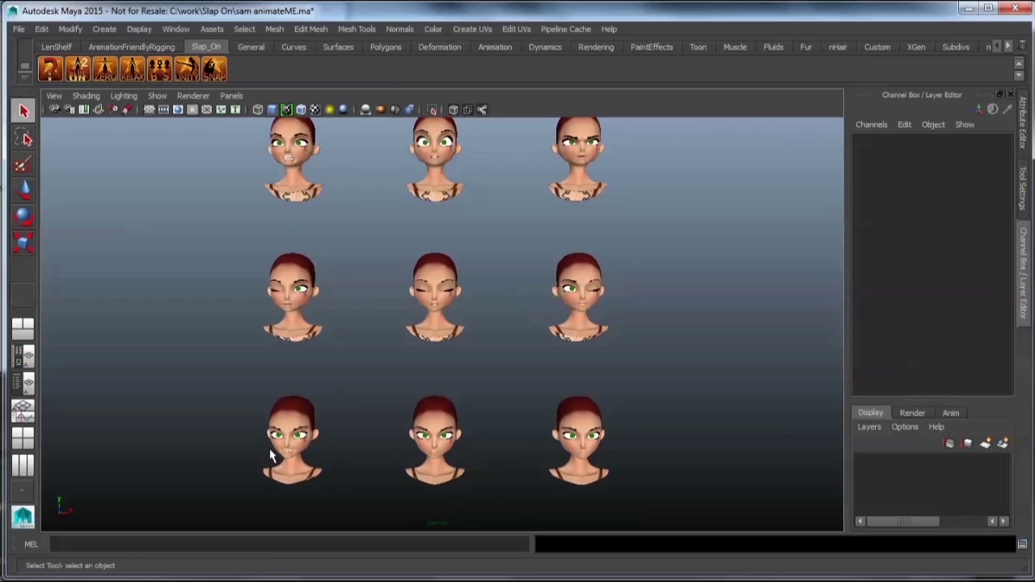
mouse_move(299, 427)
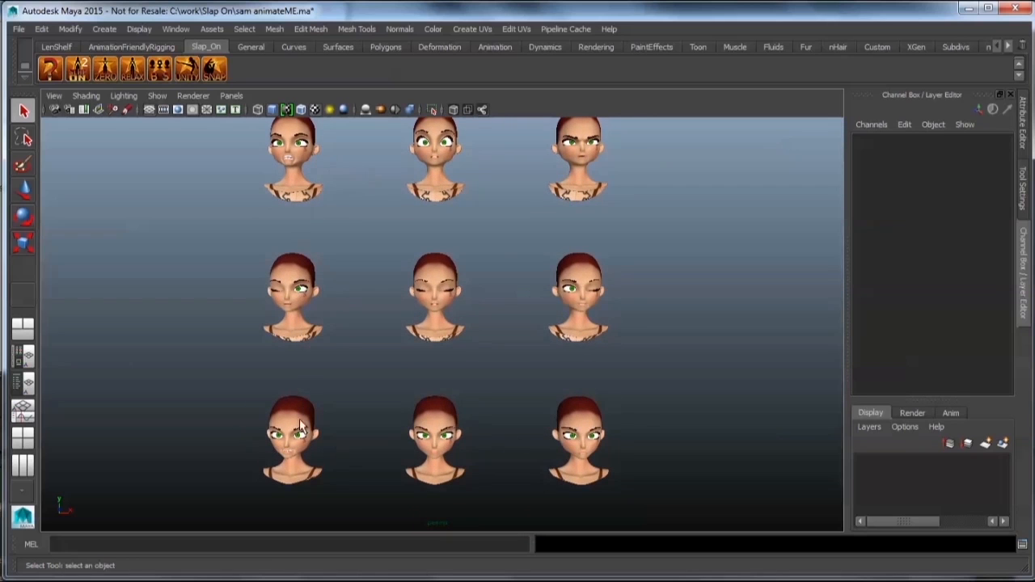
left_click(433, 449)
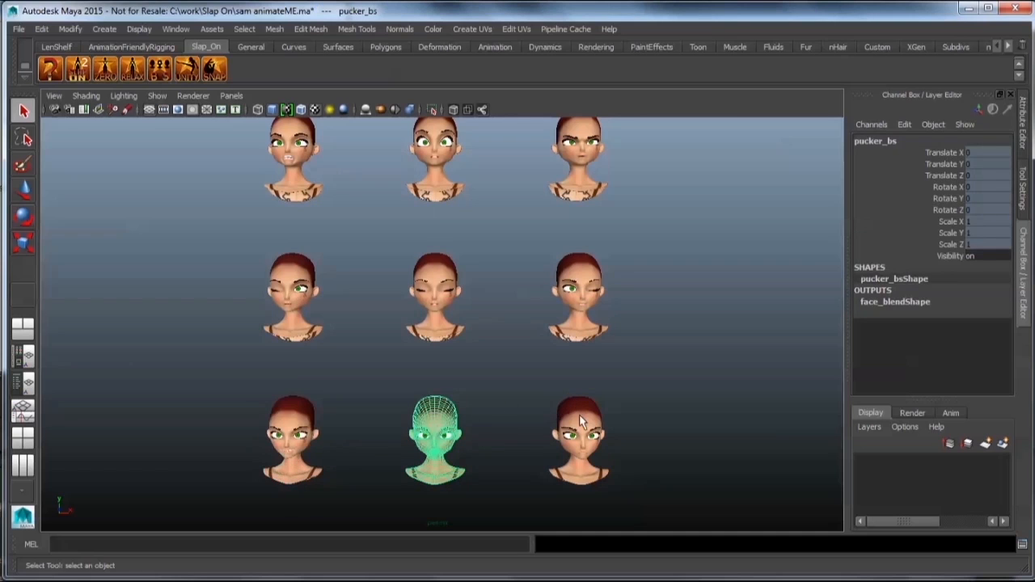
left_click(294, 284)
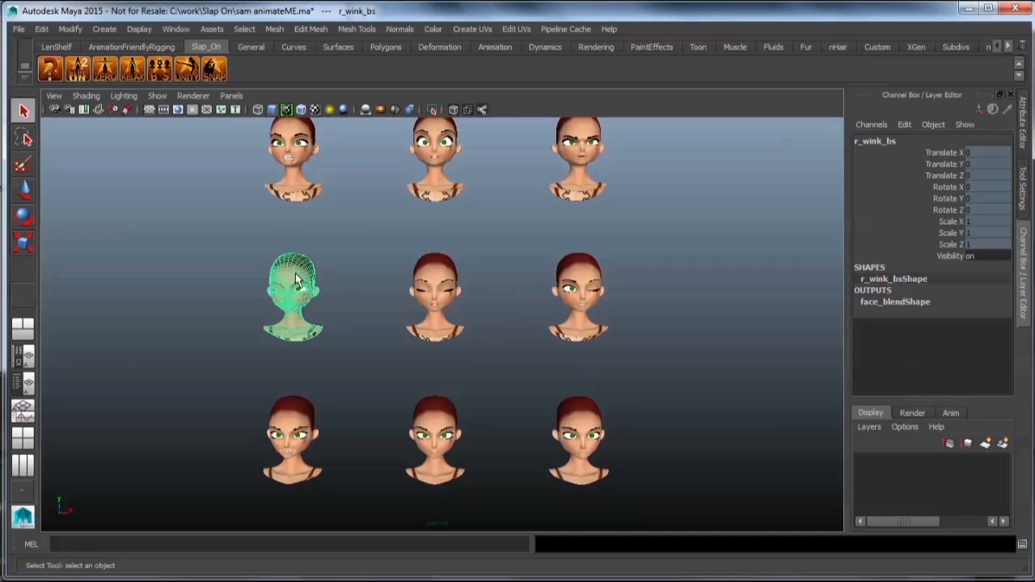
left_click(579, 300)
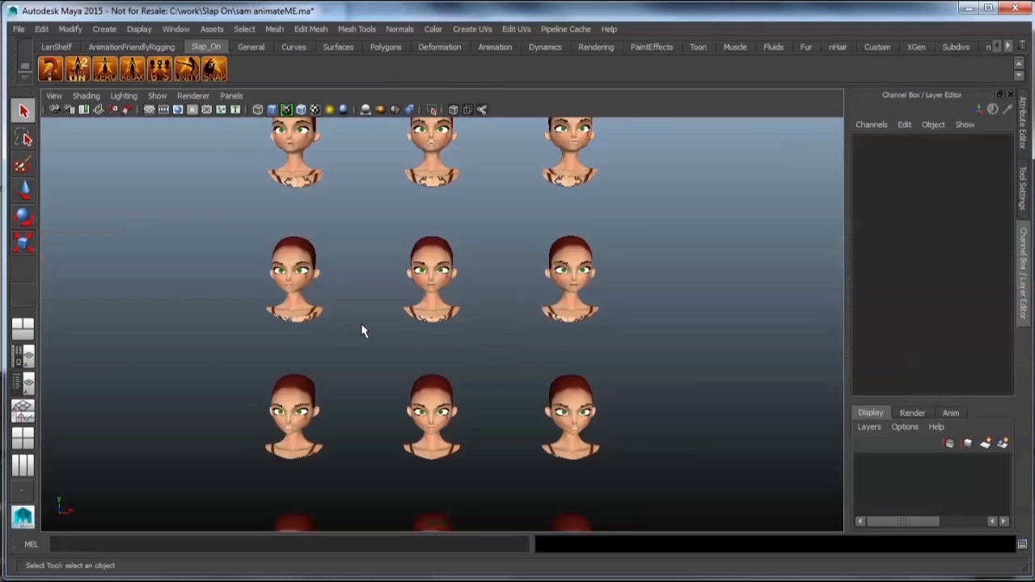
left_click(432, 275)
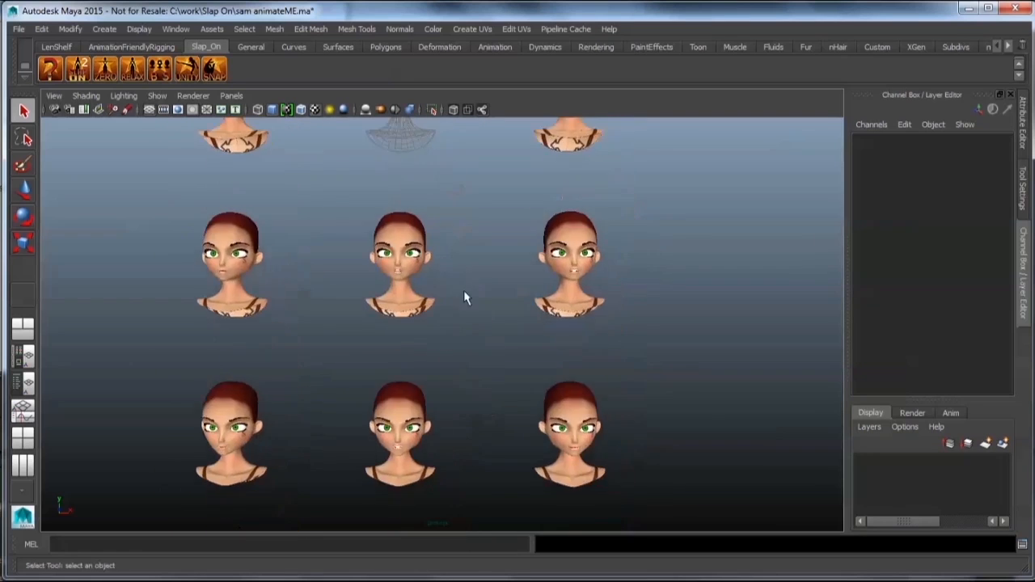
left_click(571, 445)
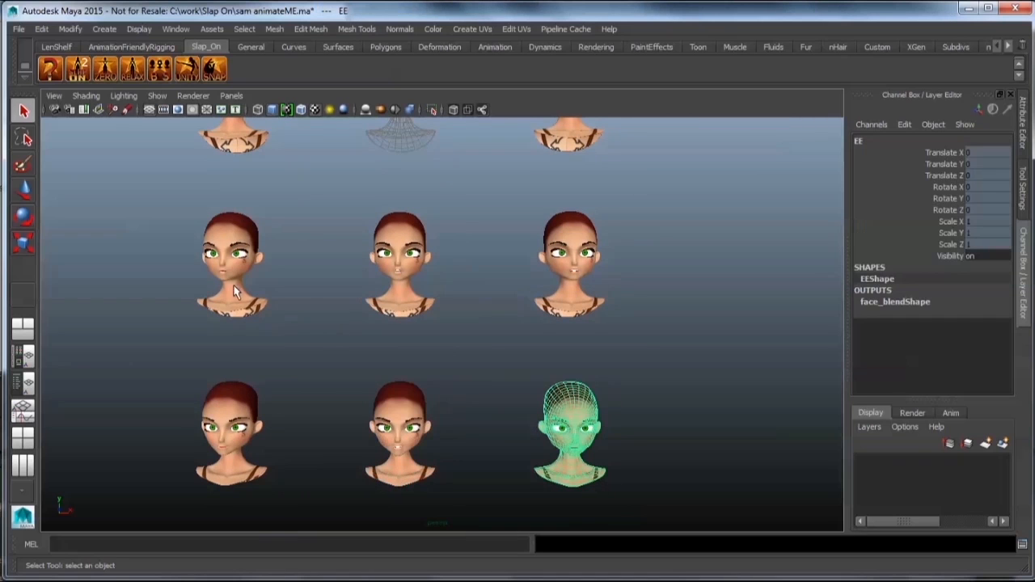
left_click(570, 259)
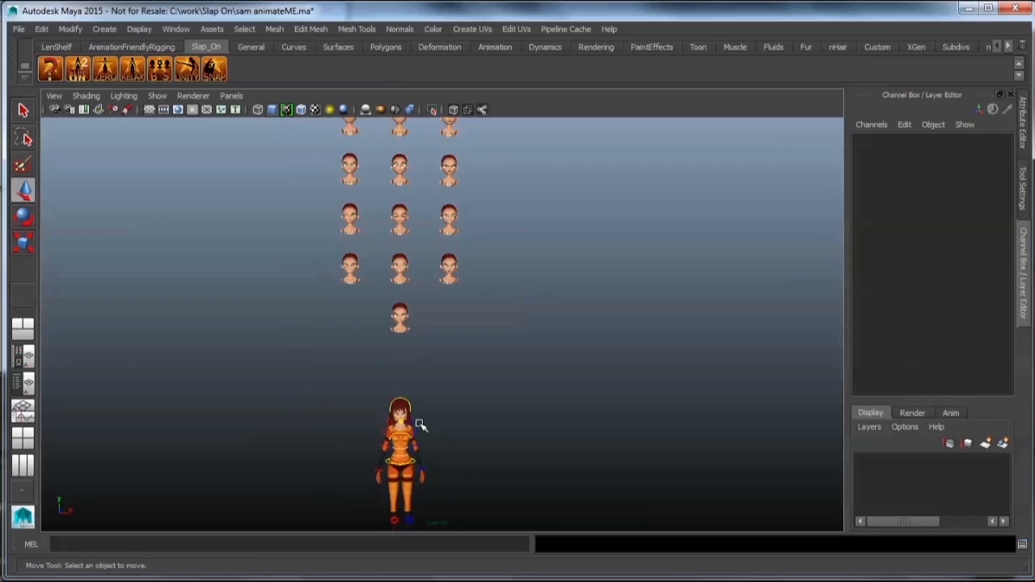
- Select the character's head_anim control with the Move tool
left_click(401, 429)
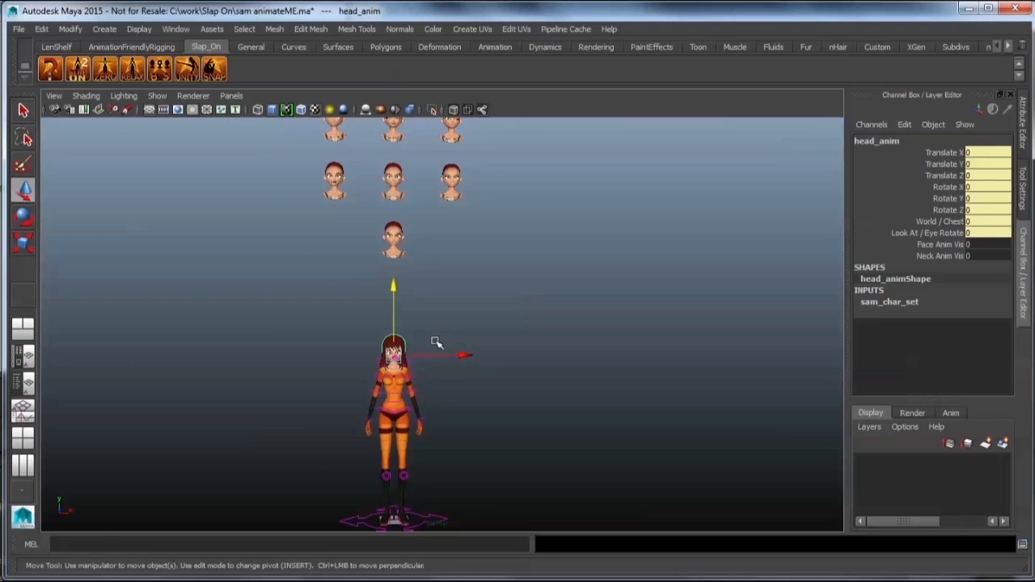
mouse_move(540, 427)
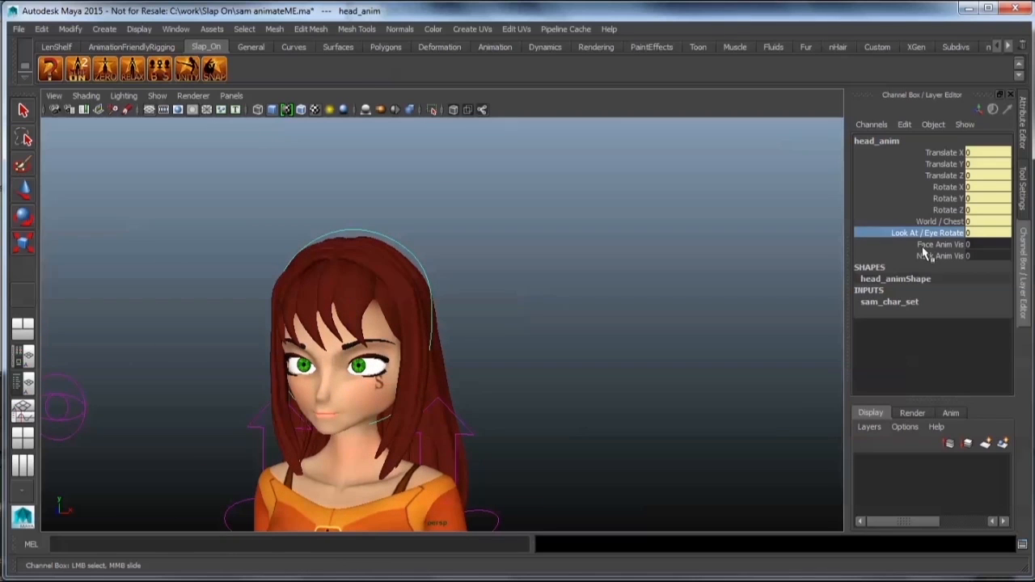
- Move face_l_lip_top_corner_anim to pull the upper left lip into an angry sneer
left_click(979, 244)
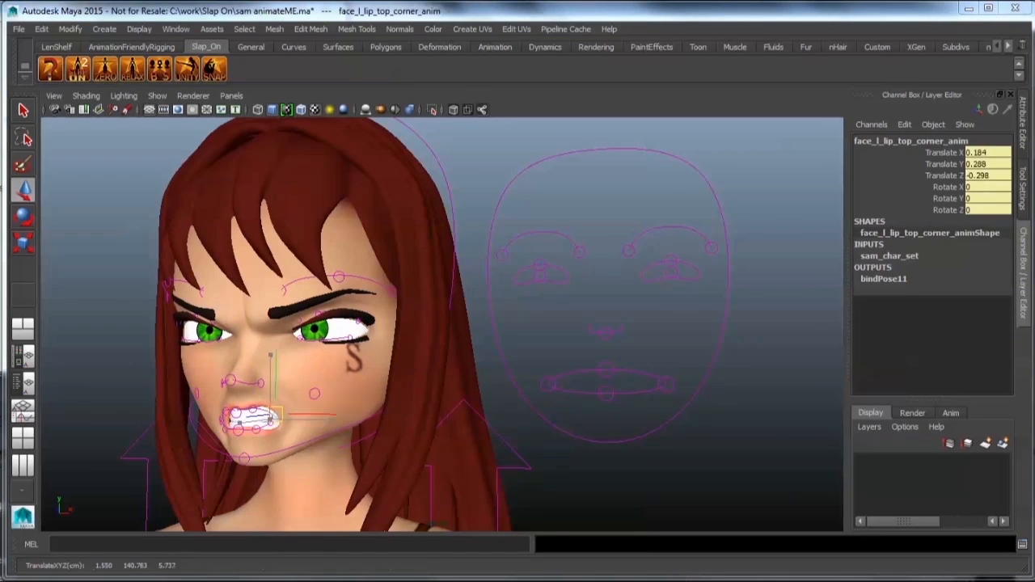
left_click_drag(275, 412, 258, 404)
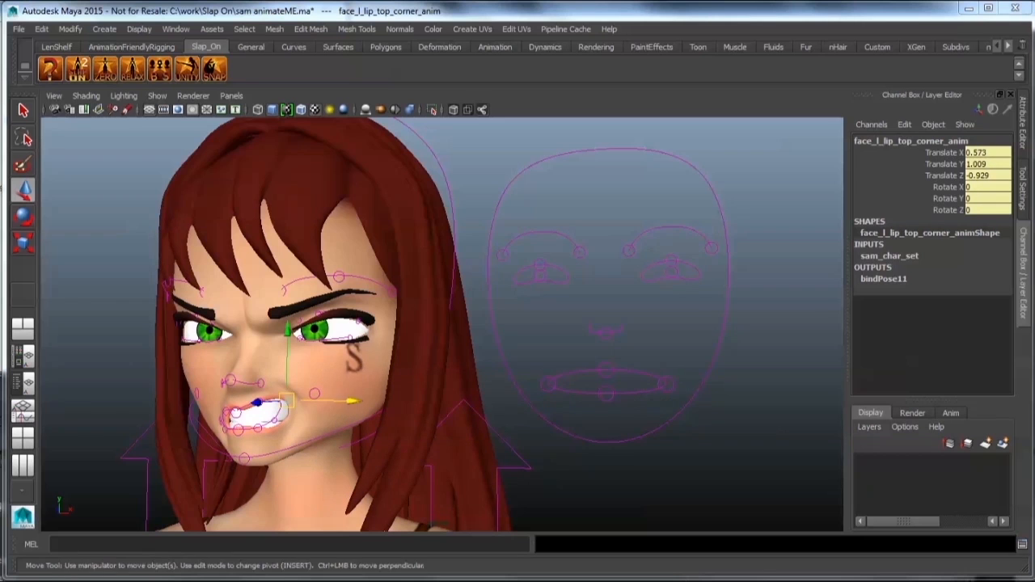